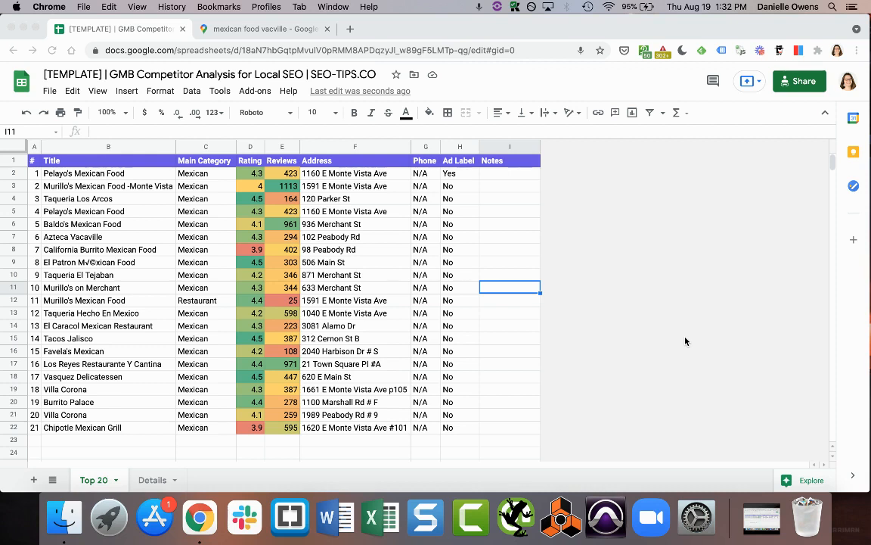
pyautogui.moveTo(336, 270)
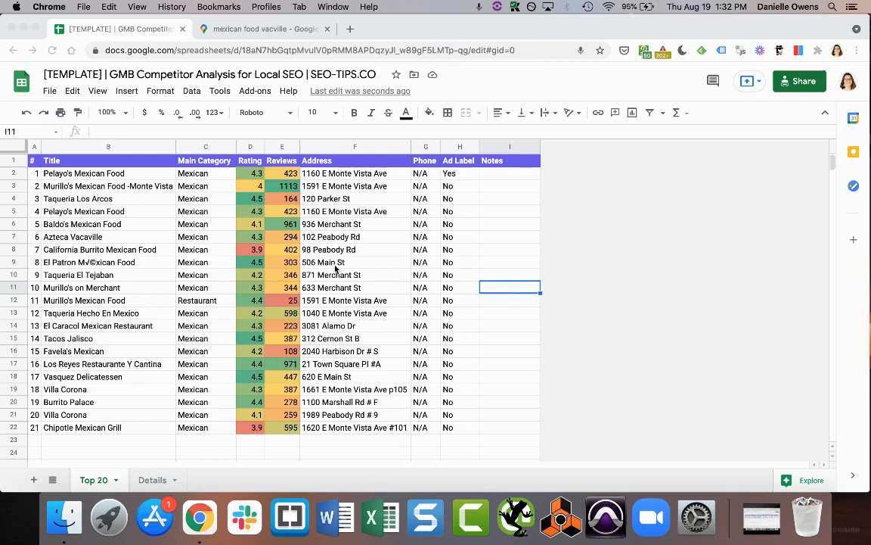
# Bring up the Google Maps results for mexican food vacville.
pyautogui.click(263, 27)
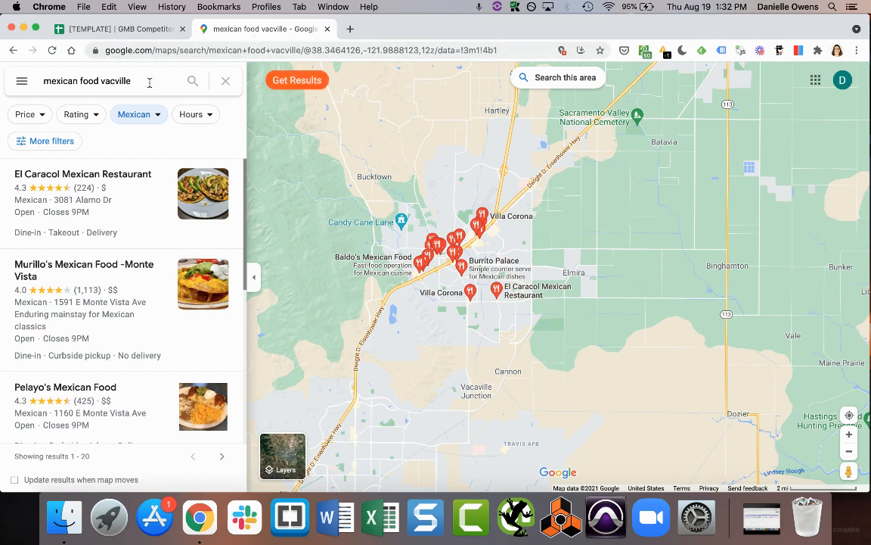
# Rerun the mexican food vacville search and collect its listings, overwriting the existing dashboard data.
pyautogui.click(98, 82)
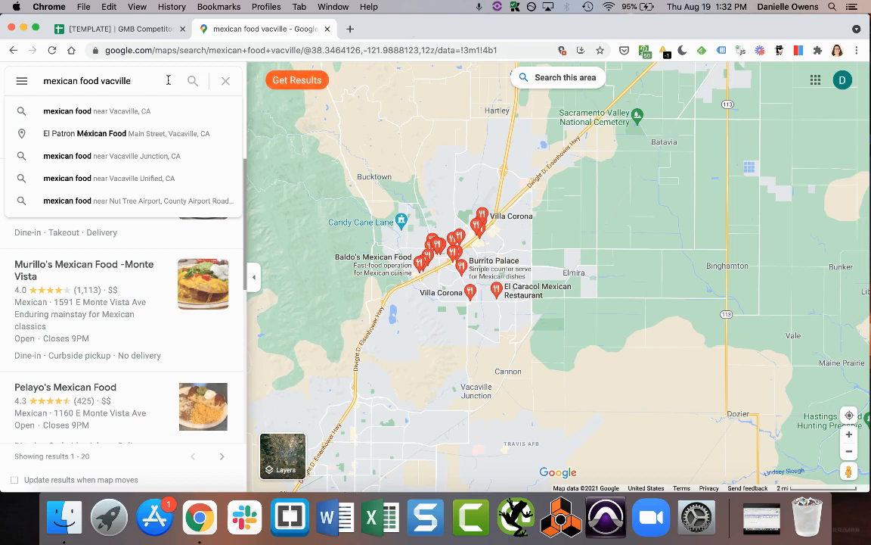
pyautogui.moveTo(235, 193)
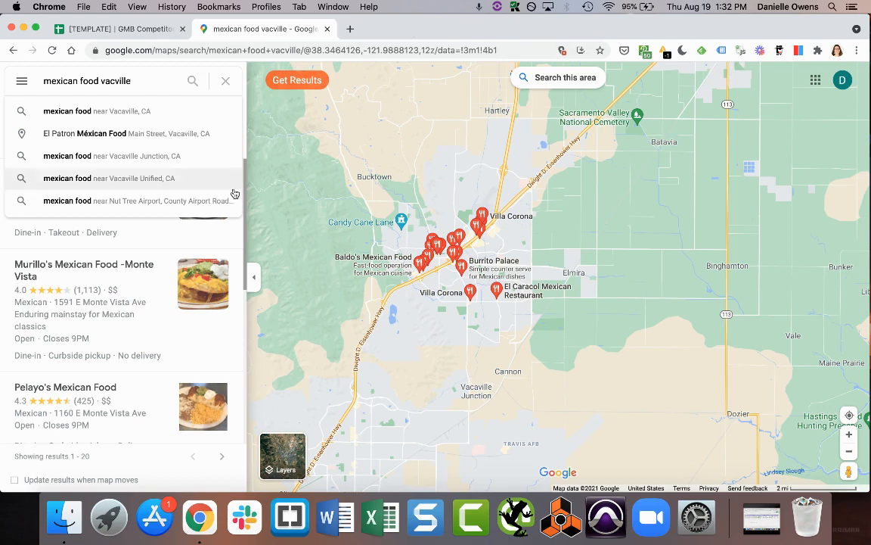
pyautogui.moveTo(118, 330)
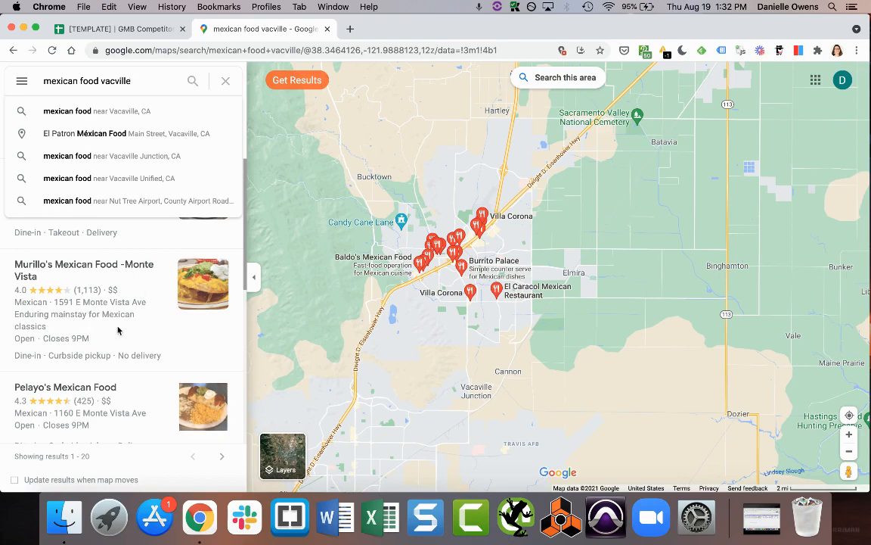
pyautogui.click(193, 81)
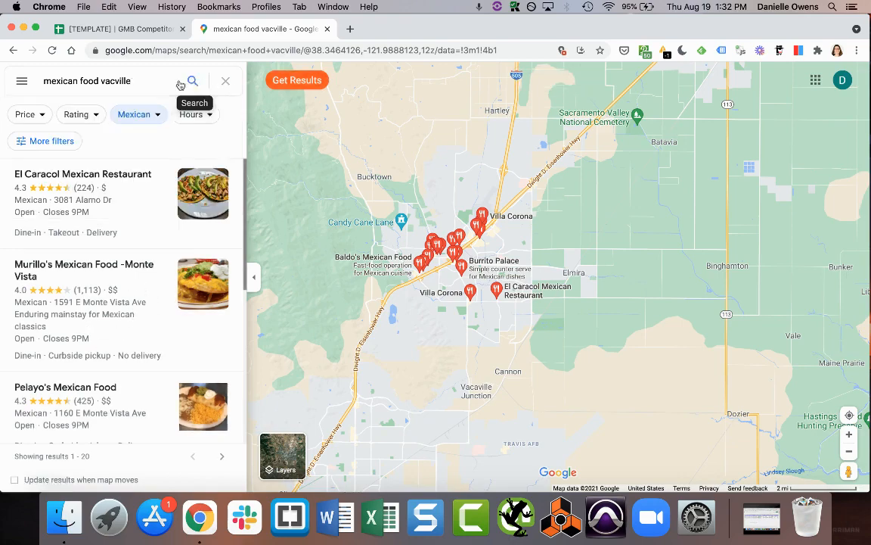
pyautogui.click(297, 79)
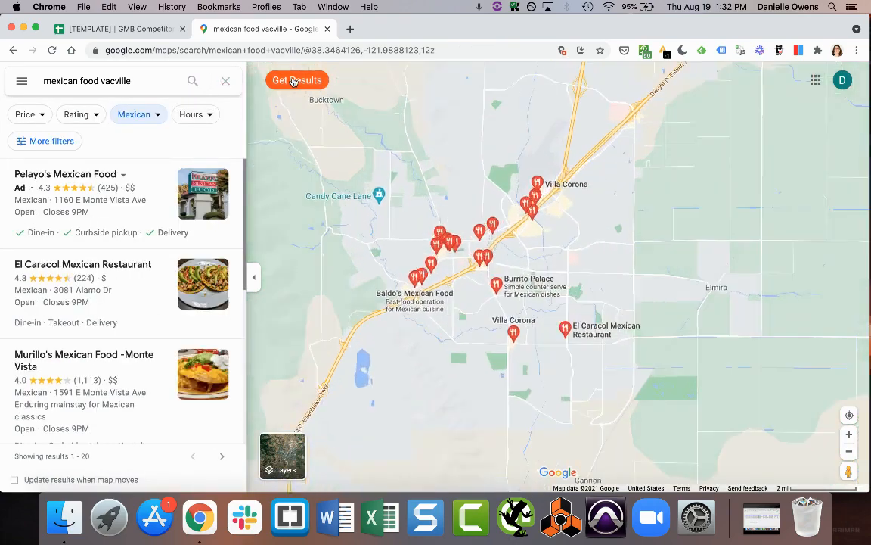
pyautogui.click(296, 78)
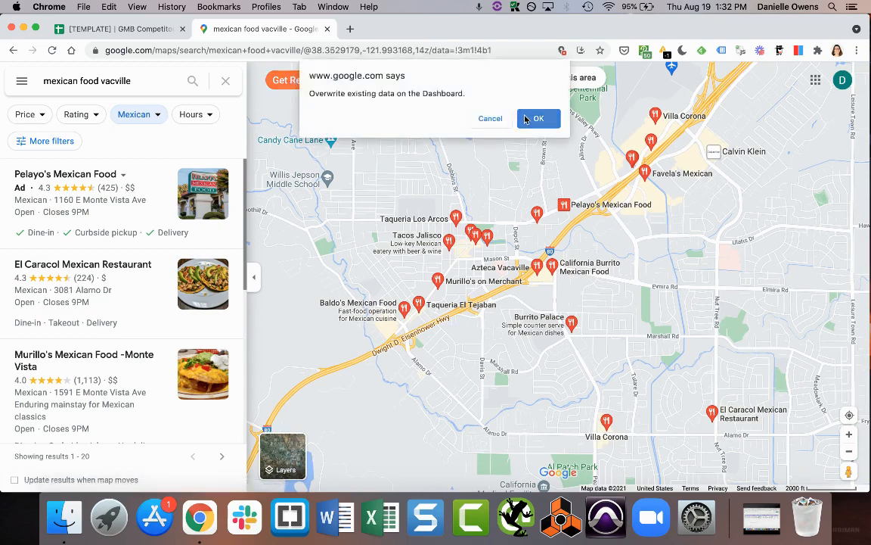
pyautogui.click(539, 118)
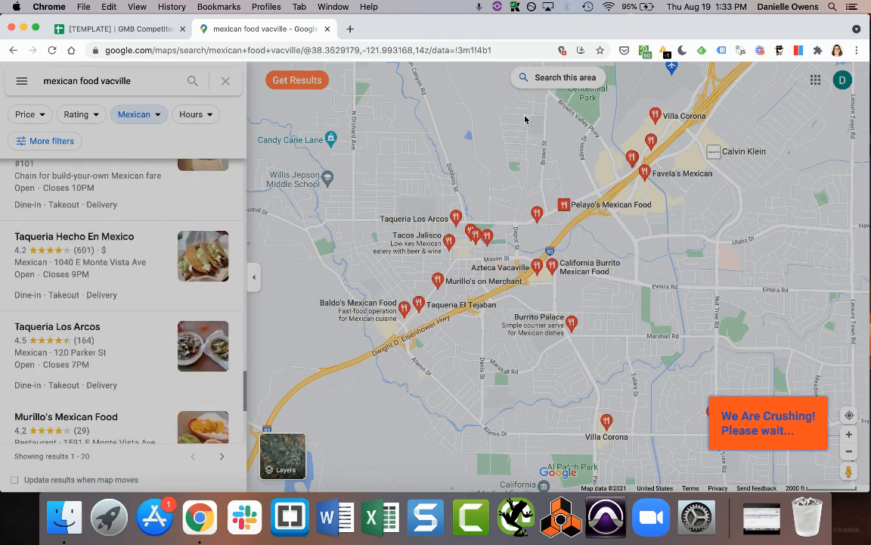
pyautogui.scroll(-3)
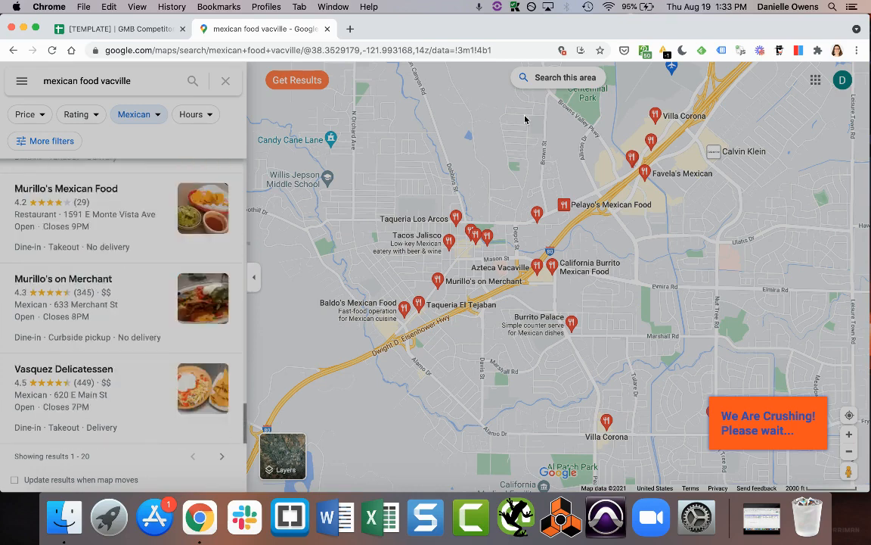
# Review the 21 scraped Vacaville Mexican listings in the GMB Crush dashboard table.
pyautogui.click(409, 29)
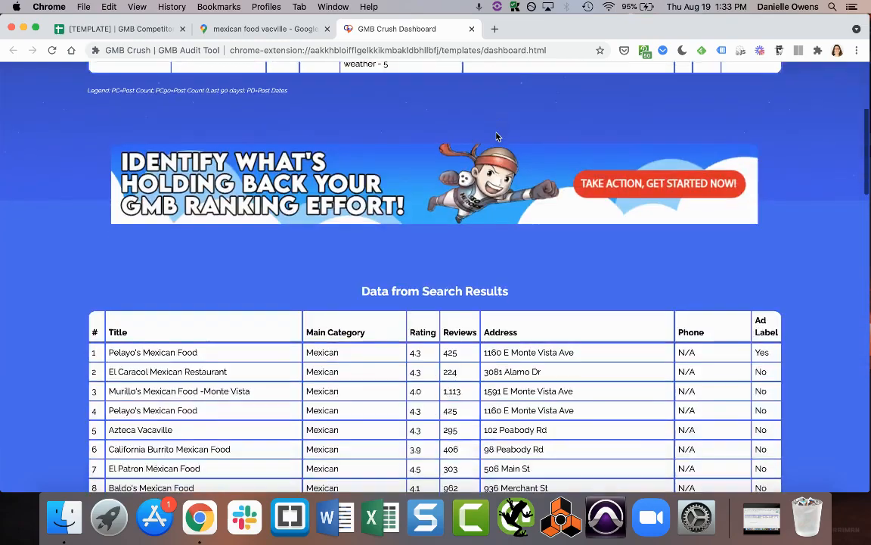
pyautogui.scroll(-3)
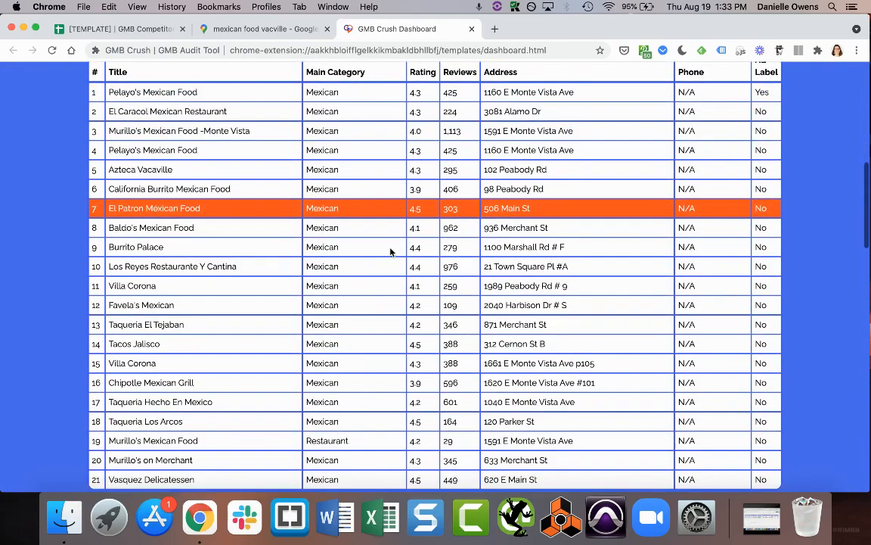
pyautogui.scroll(3)
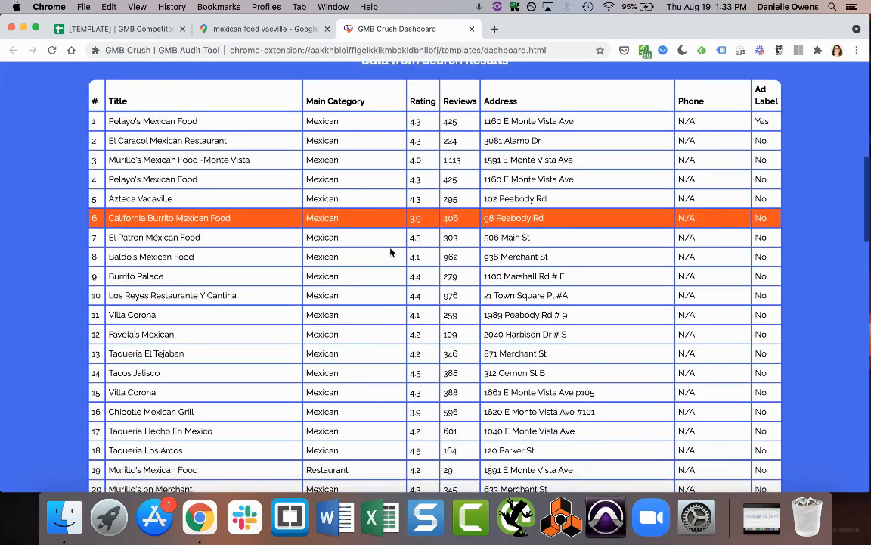
pyautogui.scroll(-3)
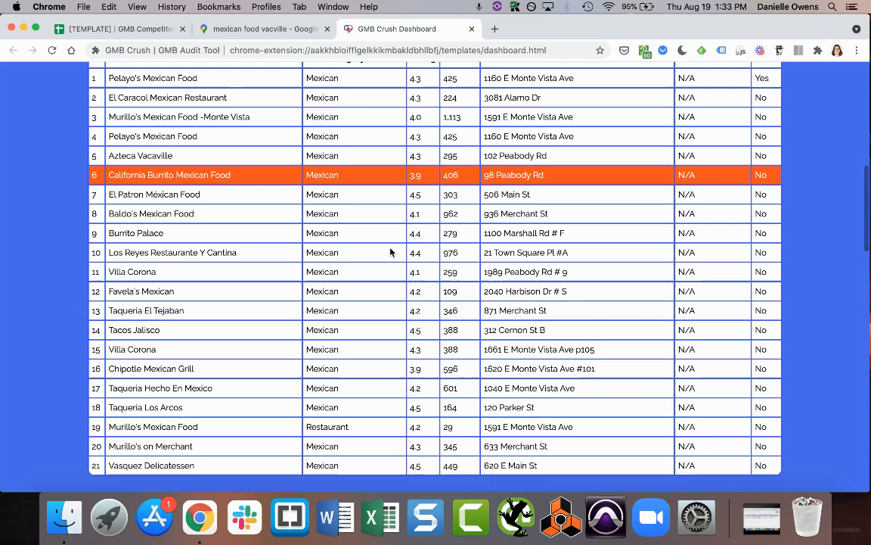
pyautogui.scroll(3)
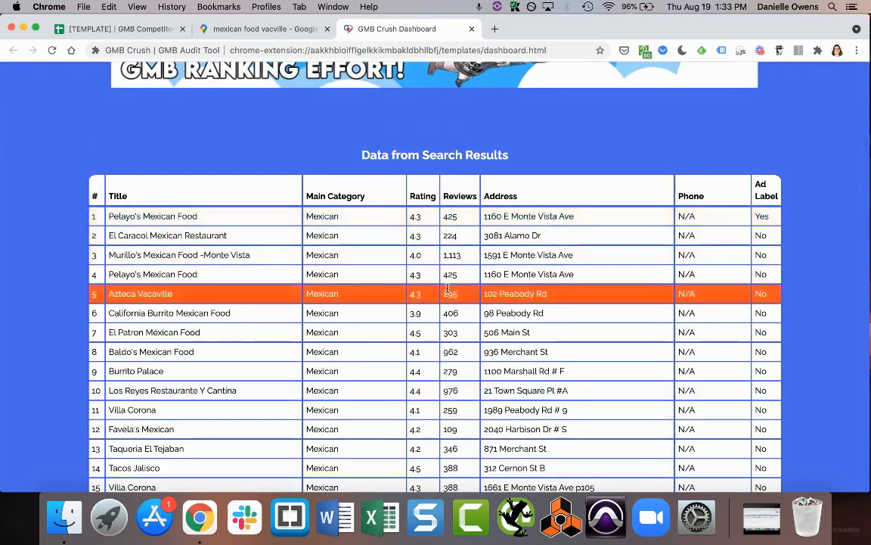
pyautogui.scroll(-3)
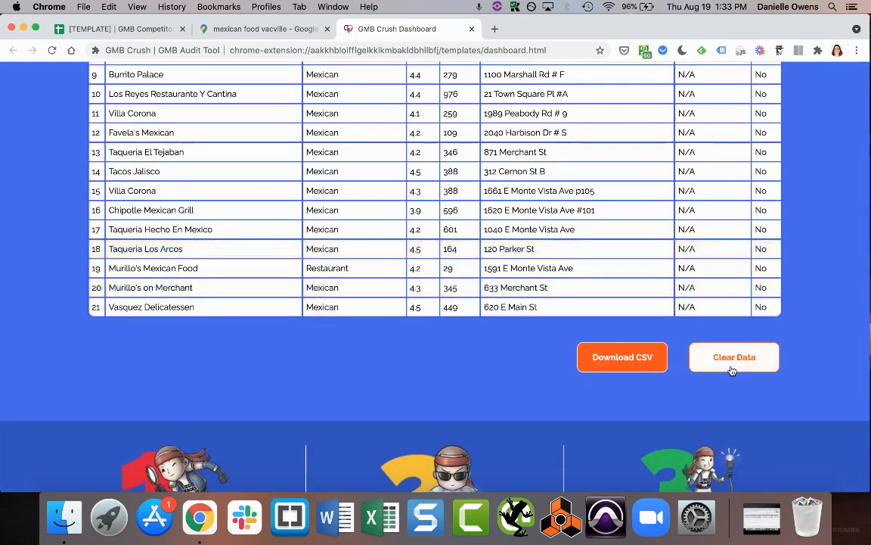
# Download the scraped listings as a CSV and return to the competitor spreadsheet.
pyautogui.click(733, 357)
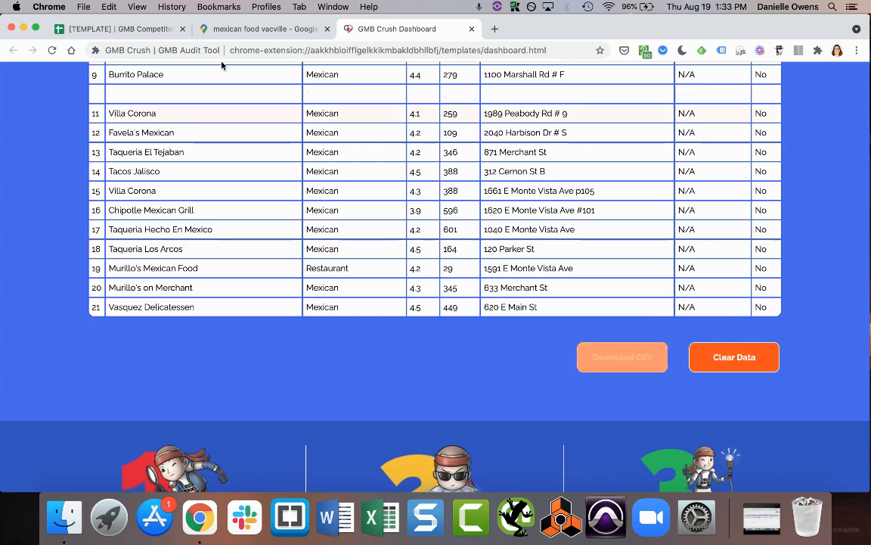
pyautogui.click(118, 28)
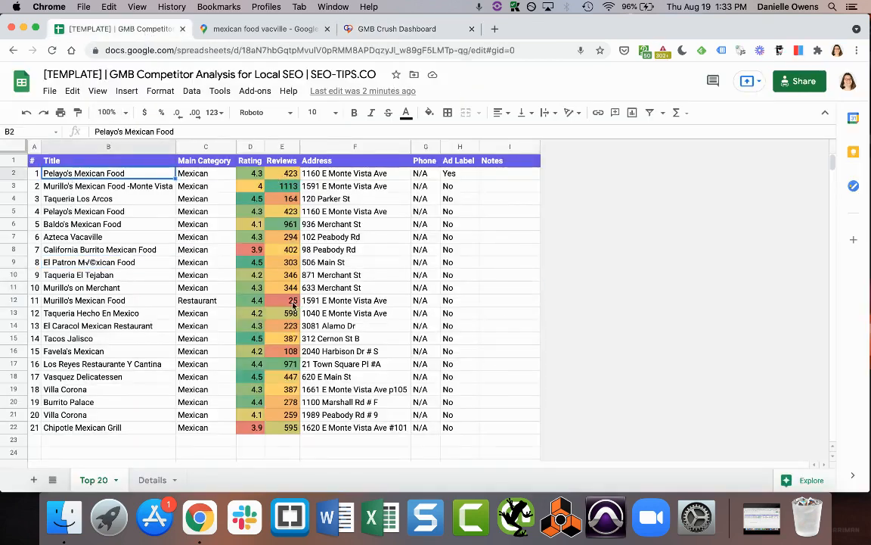
# Check the F18 address and H3/H9 Ad Label values, review the Details sheet, then return to Maps.
pyautogui.click(354, 375)
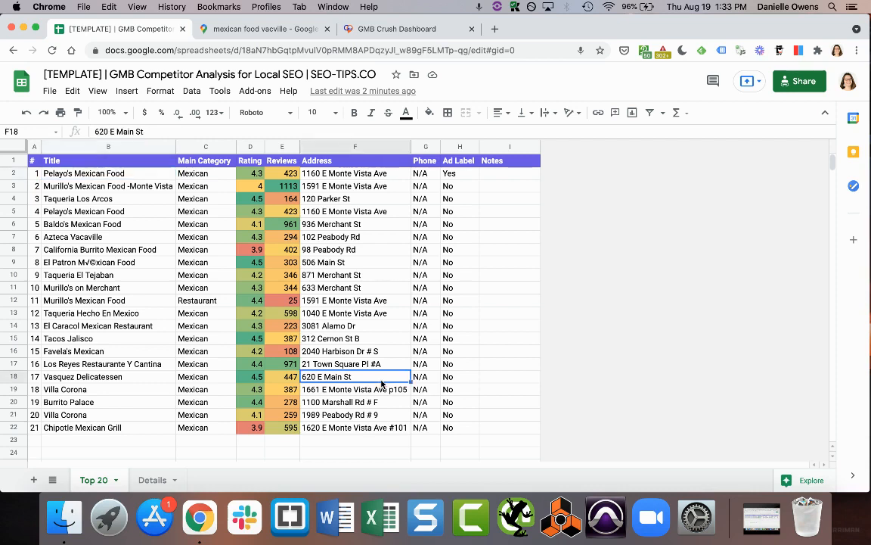
pyautogui.click(460, 186)
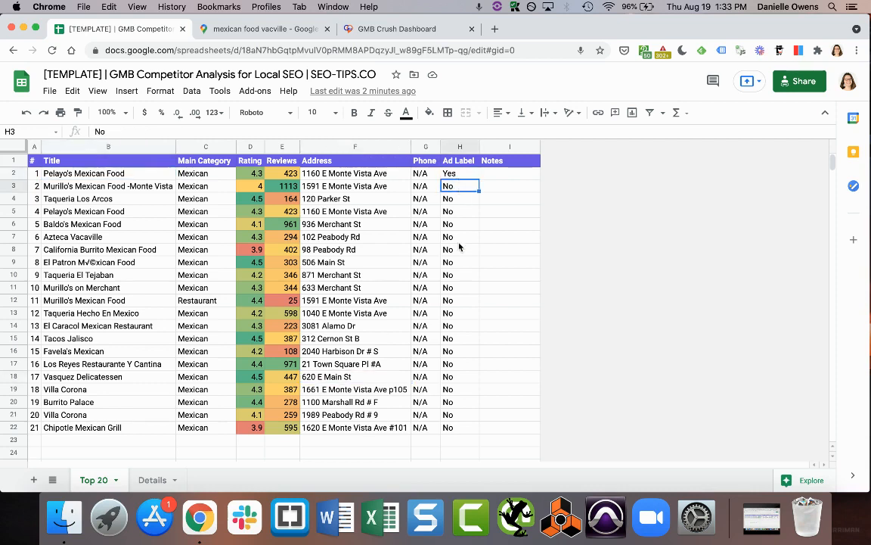
pyautogui.click(460, 261)
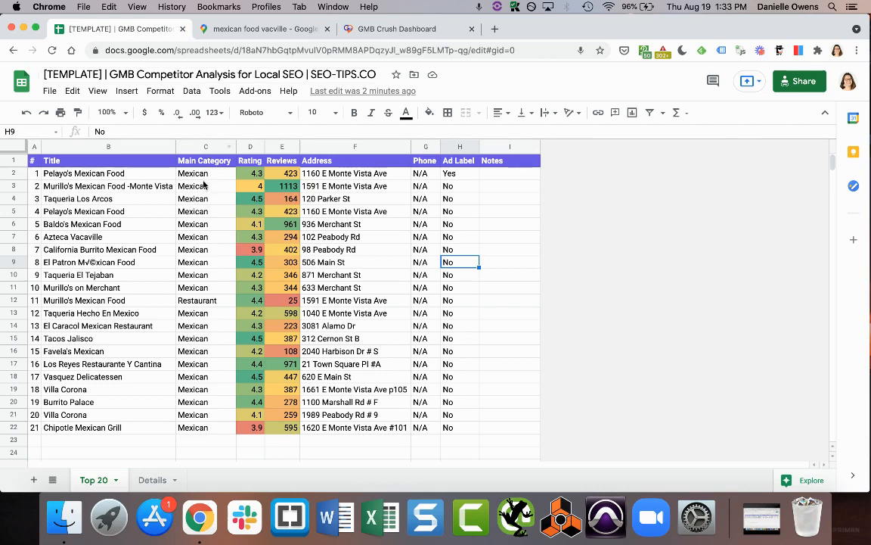
pyautogui.moveTo(159, 458)
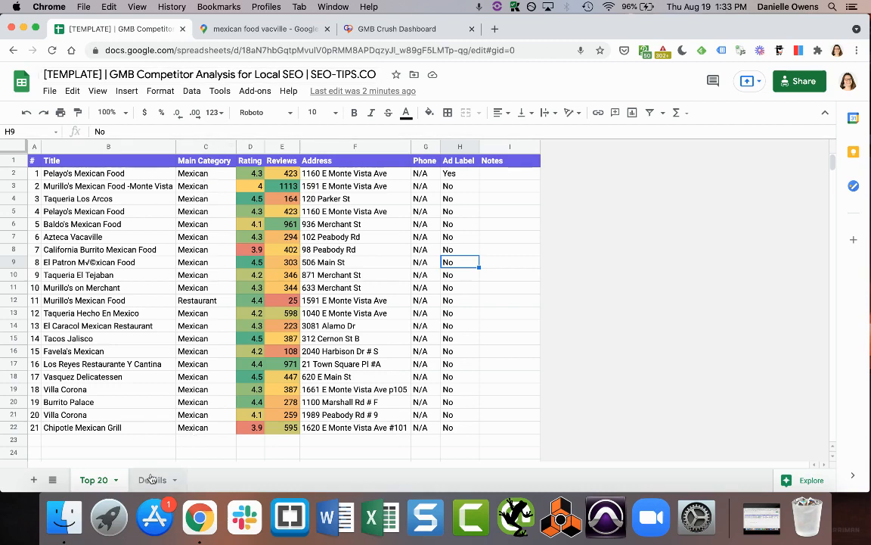
pyautogui.click(151, 480)
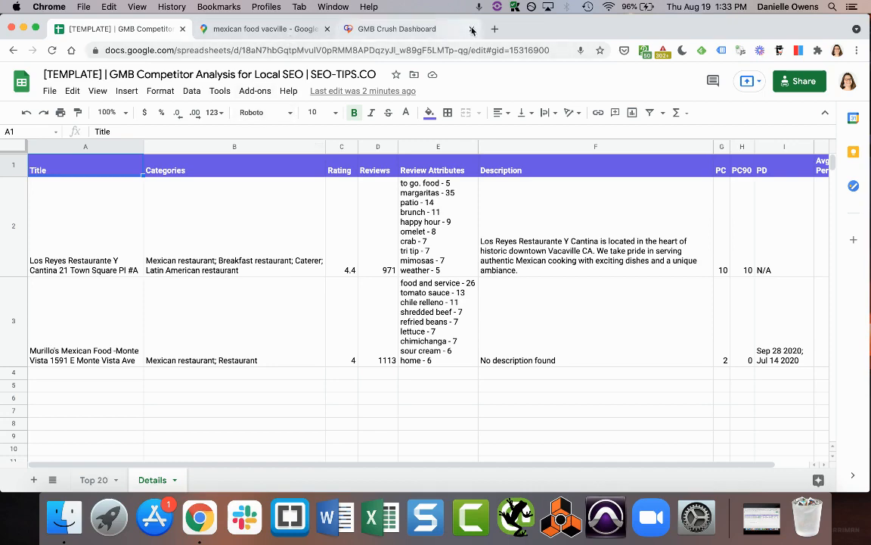
pyautogui.click(470, 28)
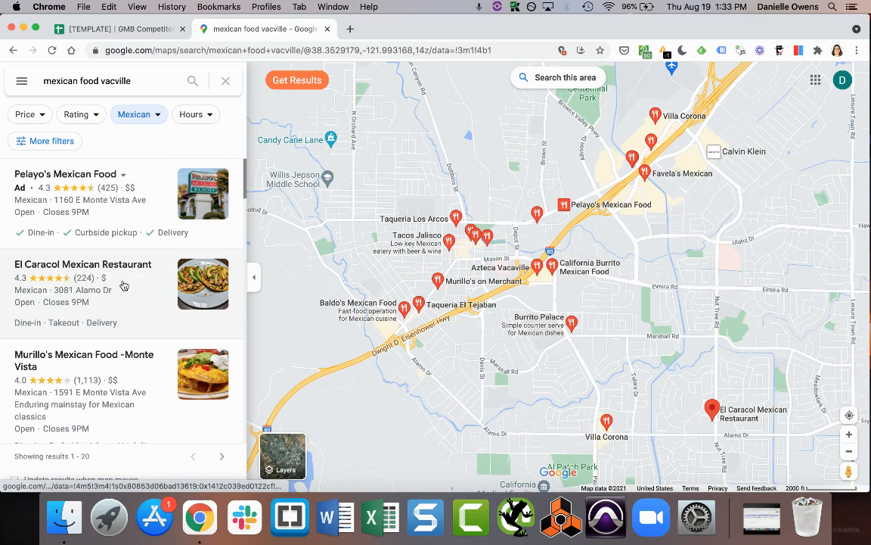
# Pull El Caracol Mexican Restaurant's categories and CID and copy its share link.
pyautogui.click(84, 263)
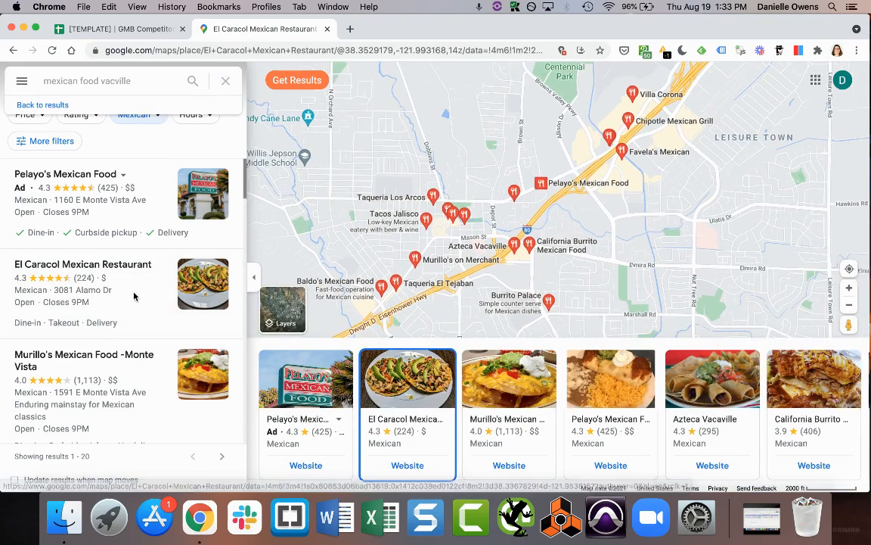
pyautogui.click(84, 263)
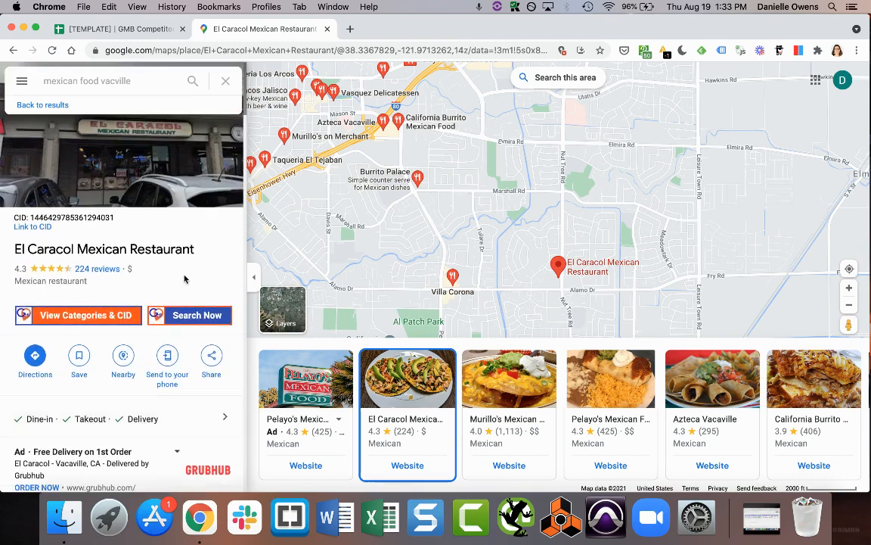
pyautogui.click(84, 314)
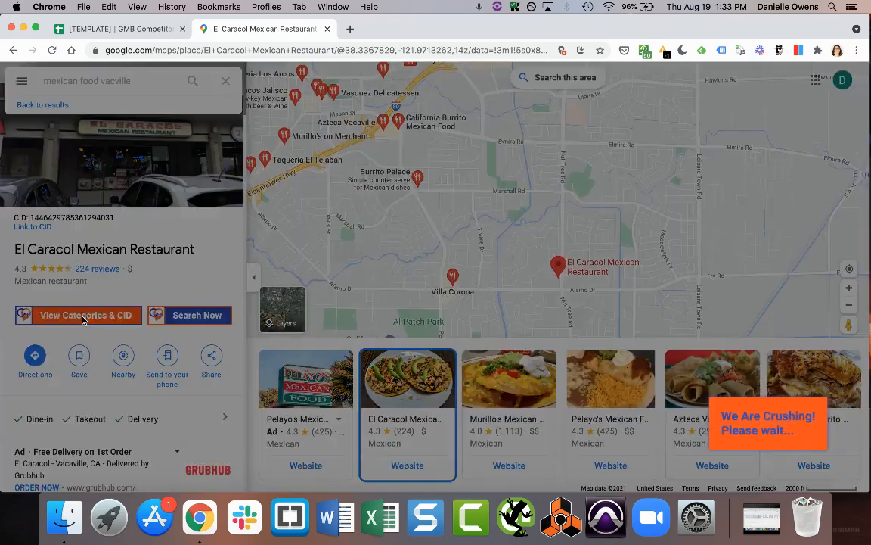
pyautogui.click(211, 362)
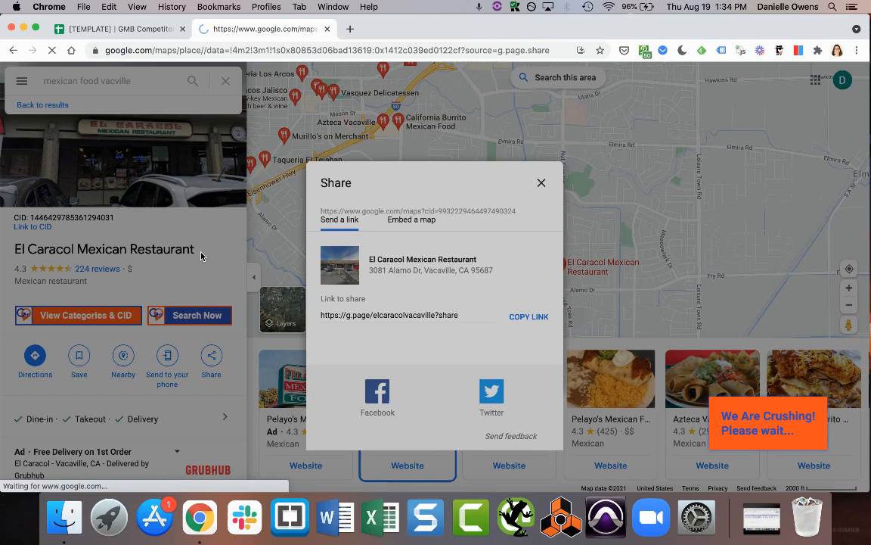
pyautogui.click(542, 182)
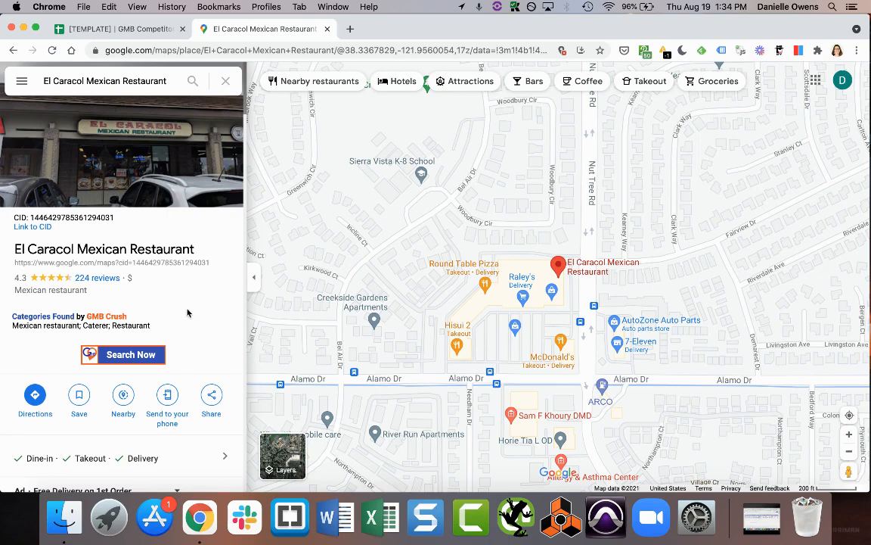
# Start GMB Crush's data collection for El Caracol and return to the competitor spreadsheet.
pyautogui.click(211, 400)
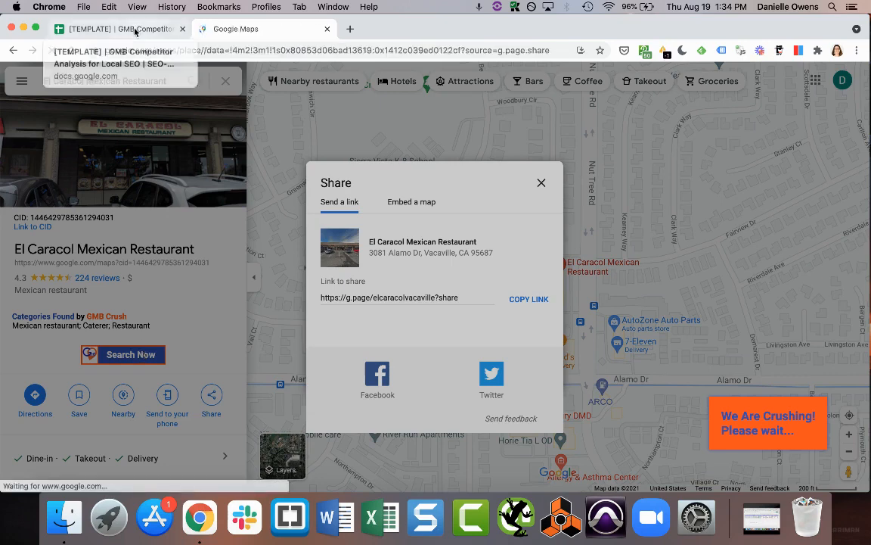
pyautogui.click(541, 182)
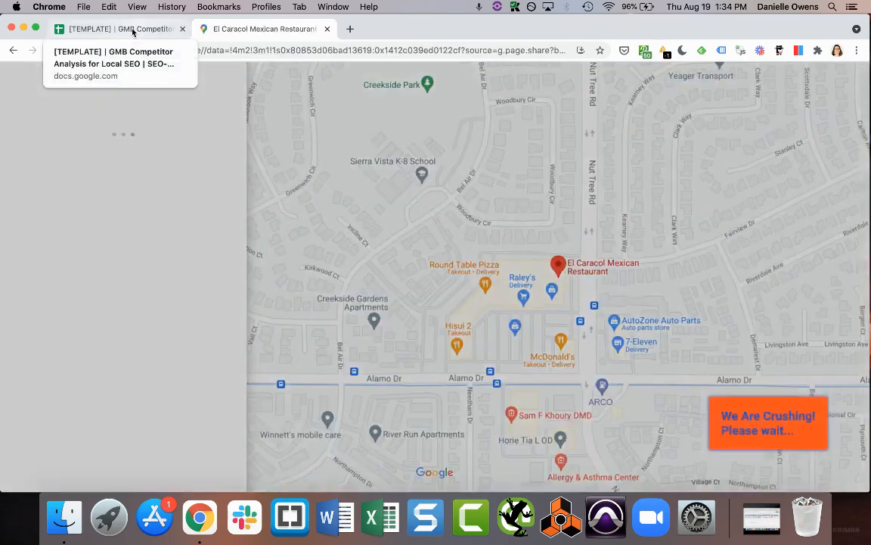
pyautogui.click(114, 29)
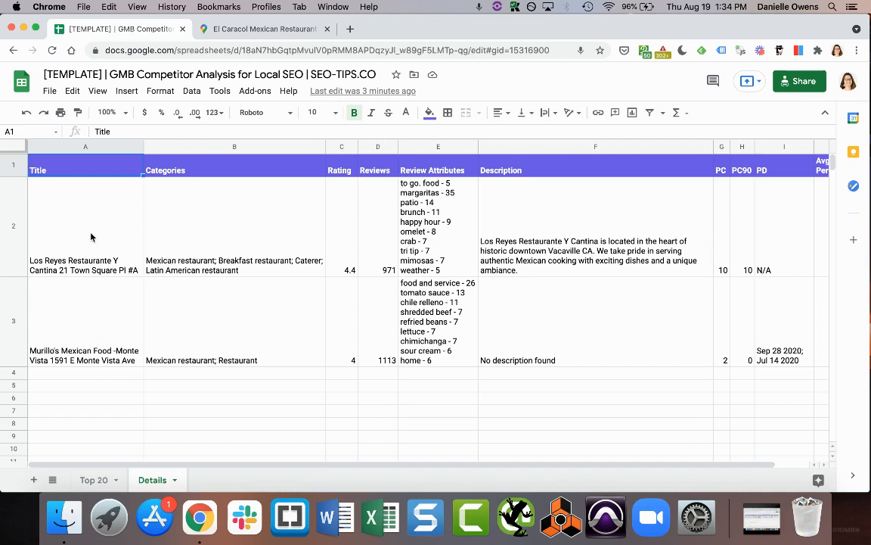
pyautogui.click(85, 227)
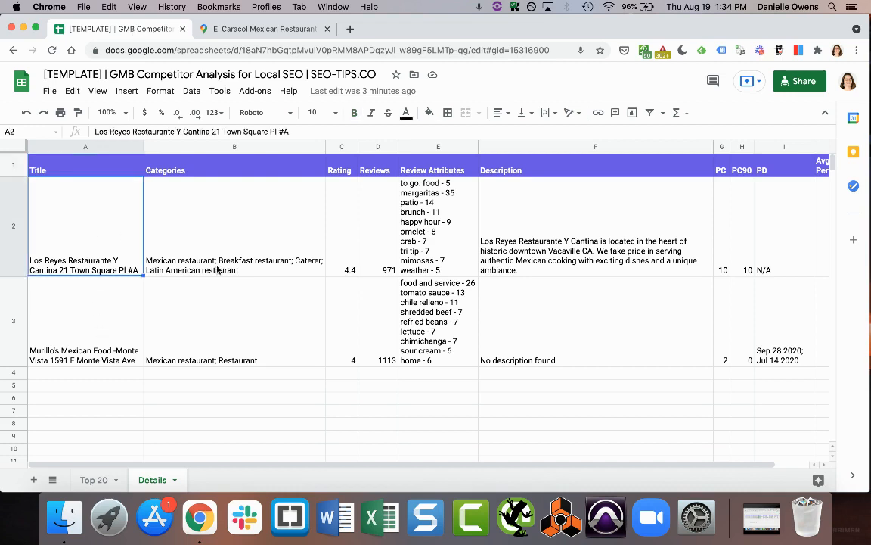
pyautogui.click(234, 264)
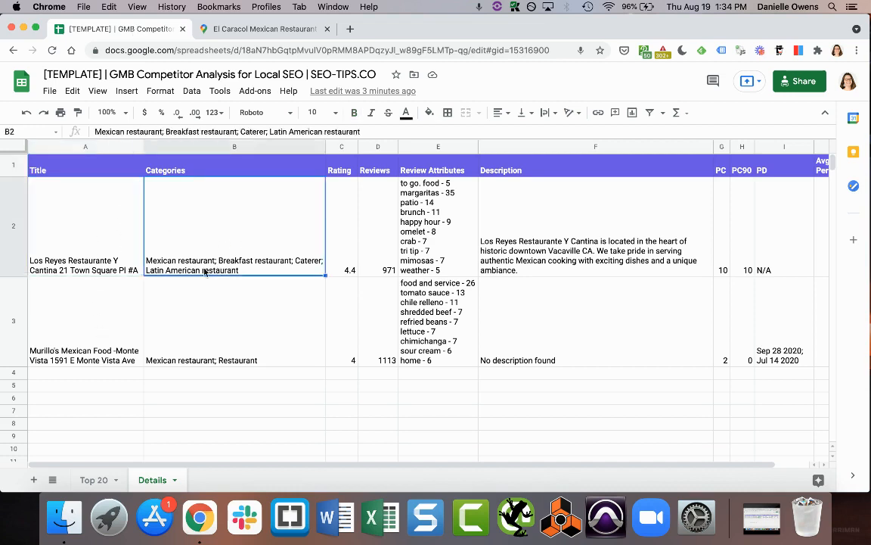
pyautogui.moveTo(212, 242)
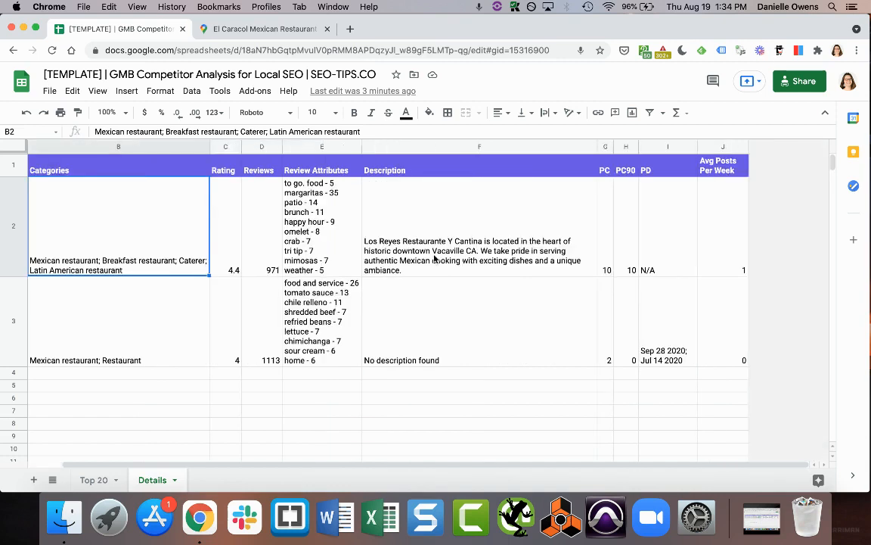
pyautogui.click(320, 227)
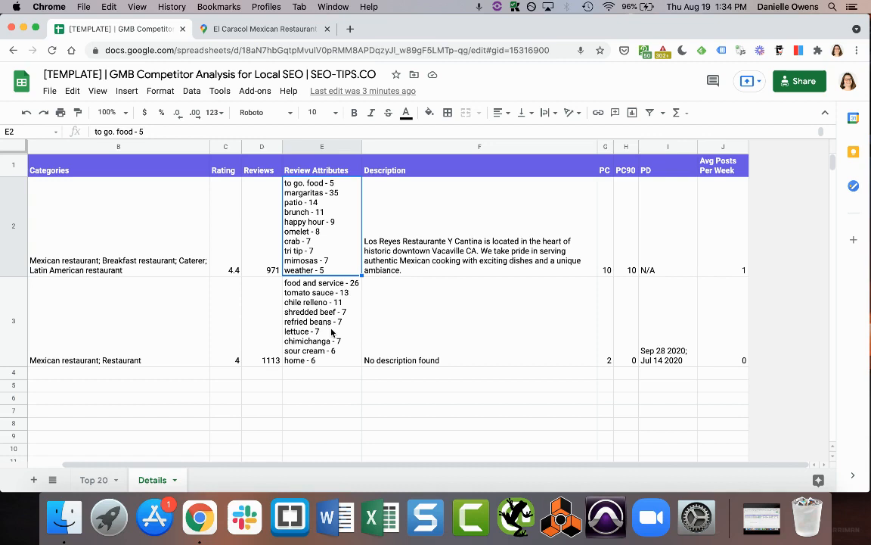
pyautogui.moveTo(327, 254)
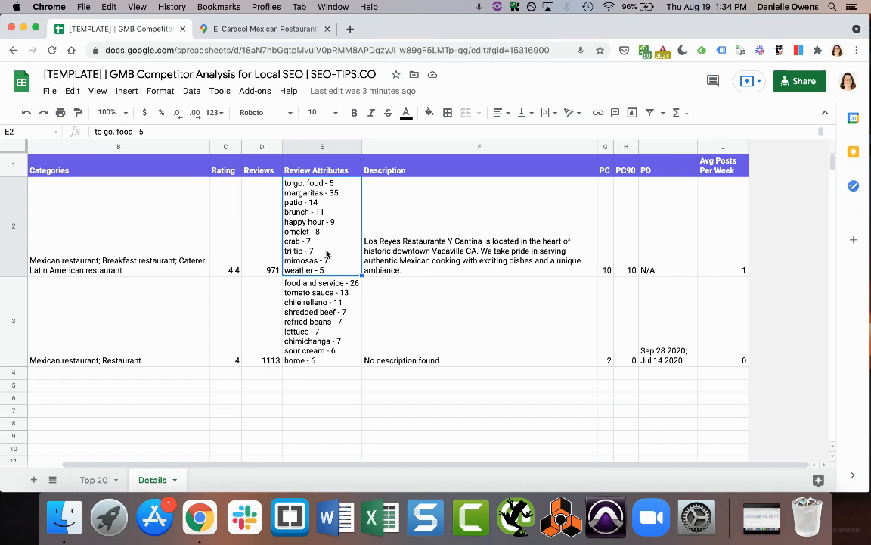
pyautogui.moveTo(447, 263)
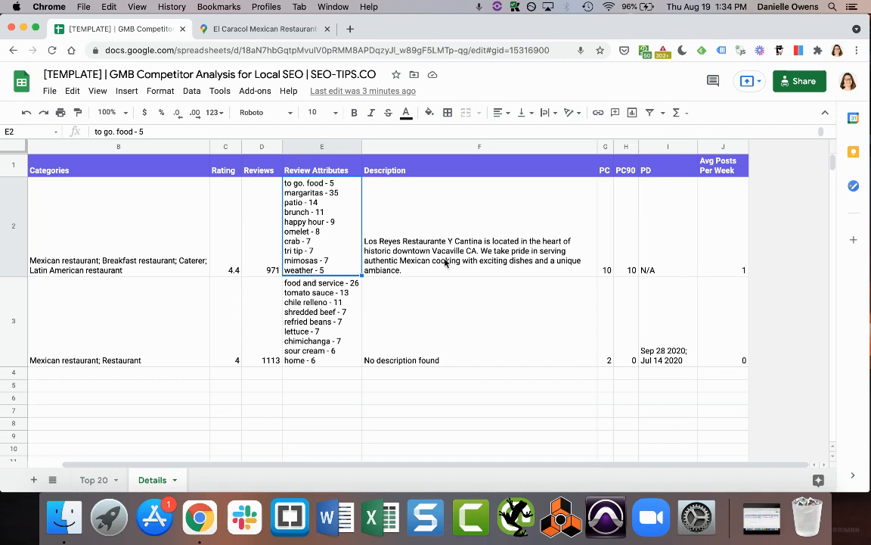
pyautogui.click(605, 269)
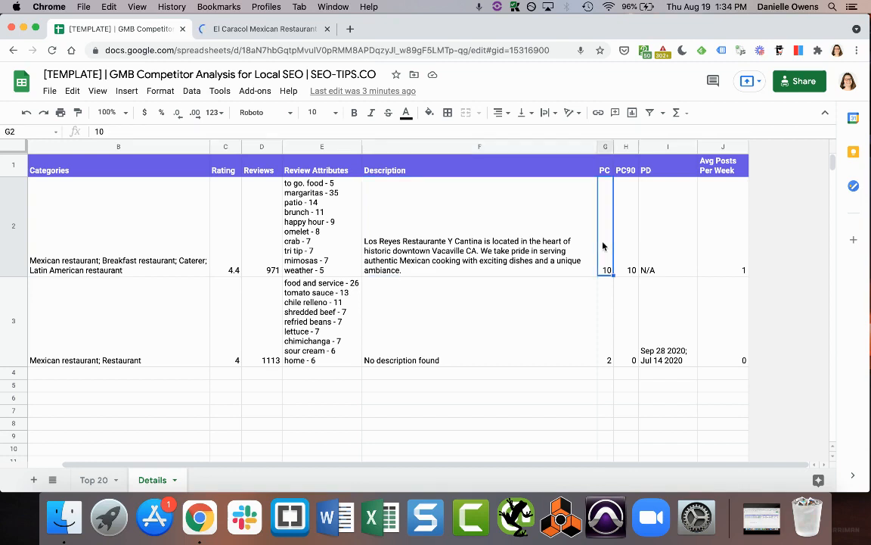
pyautogui.moveTo(505, 275)
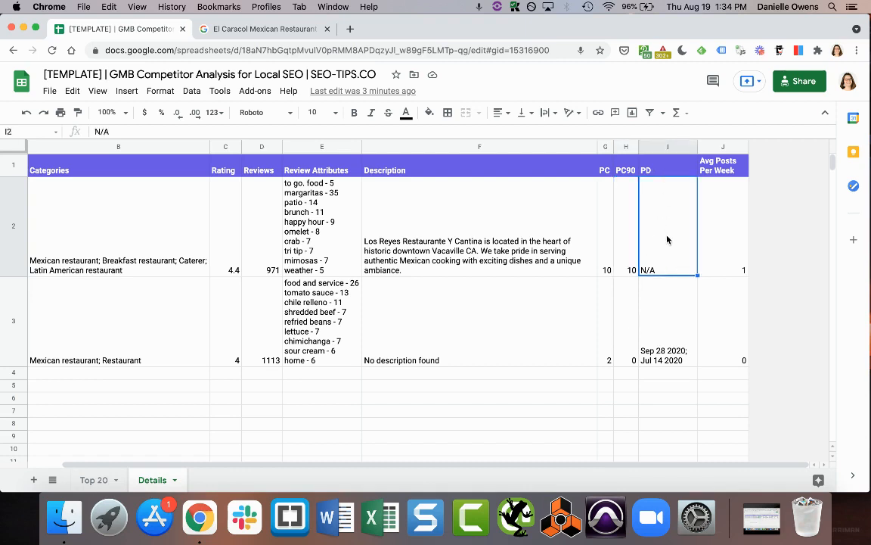
pyautogui.click(669, 321)
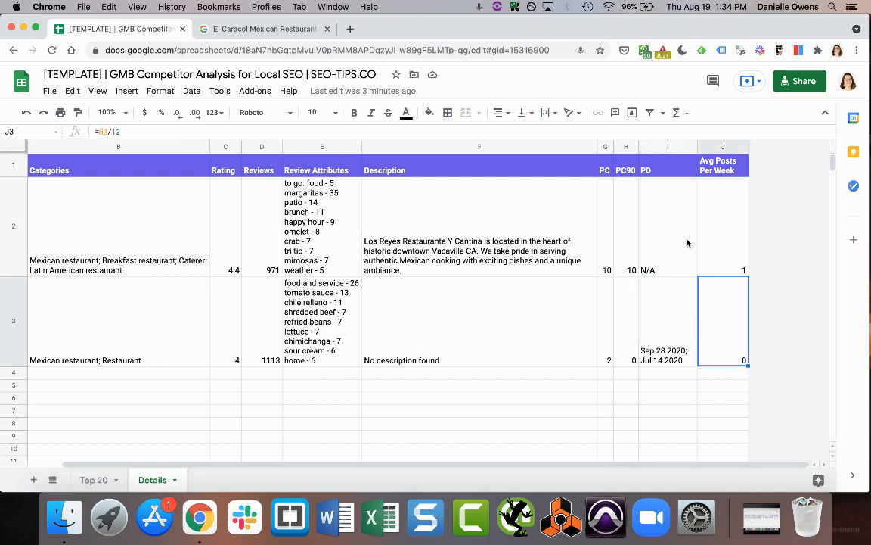
pyautogui.click(723, 224)
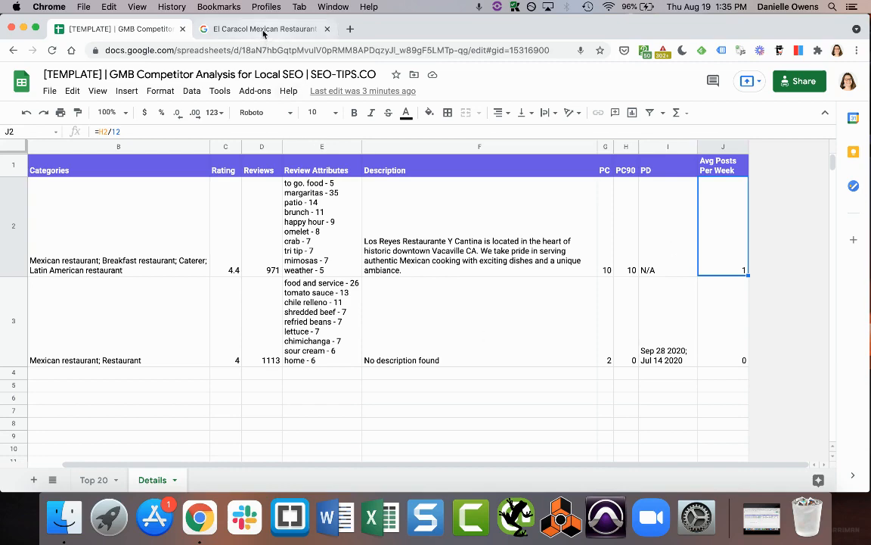
# Review El Caracol's recent updates in Google Search, then bring up its GMB Crush results dashboard.
pyautogui.click(264, 28)
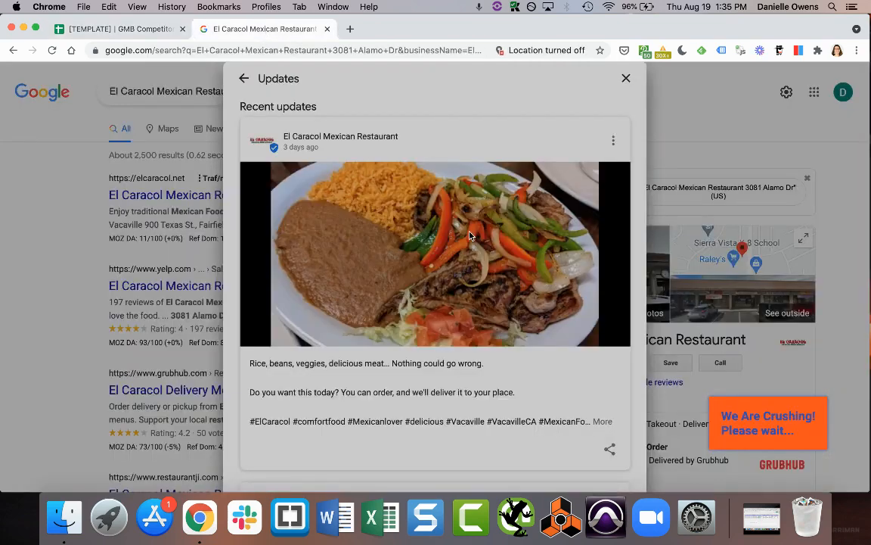
pyautogui.scroll(-3)
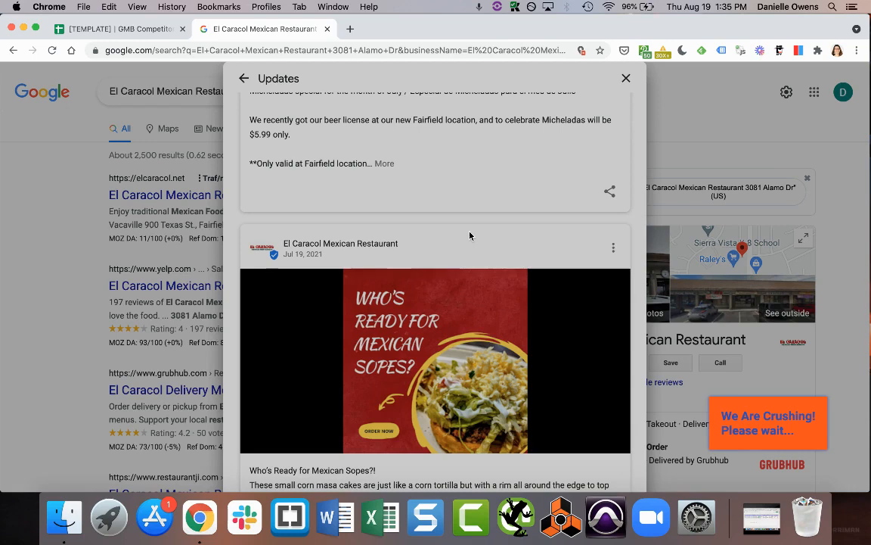
pyautogui.click(113, 29)
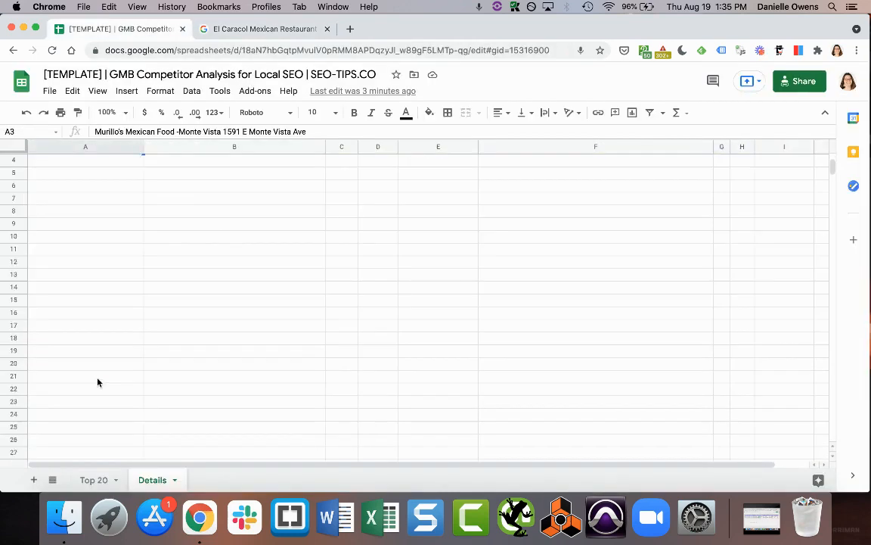
pyautogui.scroll(3)
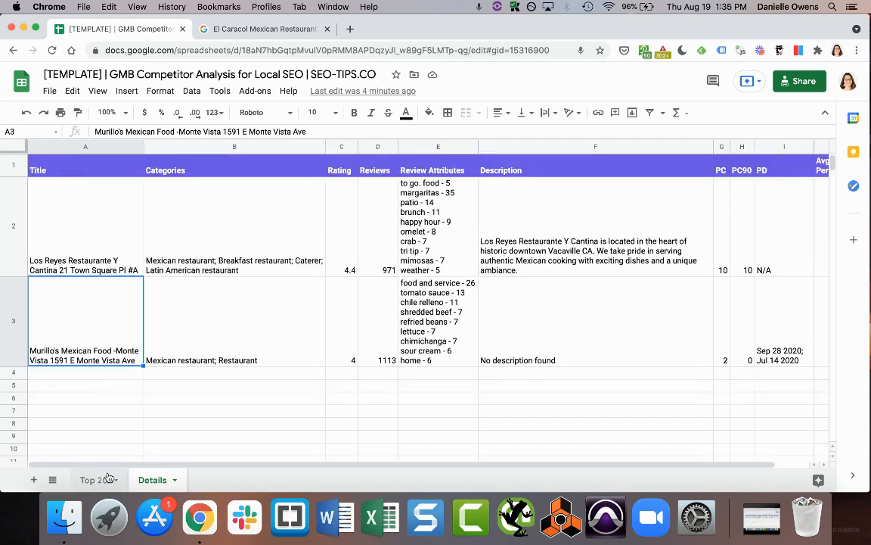
pyautogui.click(264, 28)
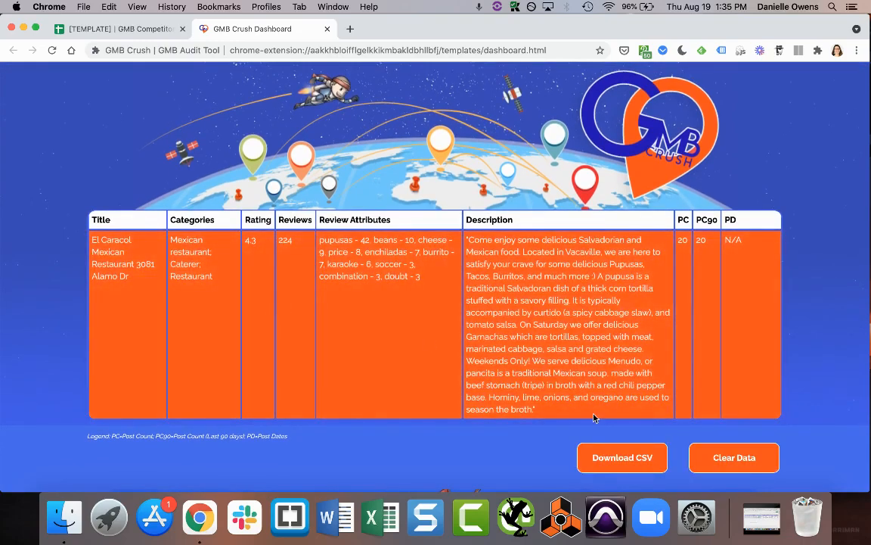
# Export the El Caracol dashboard results to CSV and open the downloaded file.
pyautogui.scroll(-3)
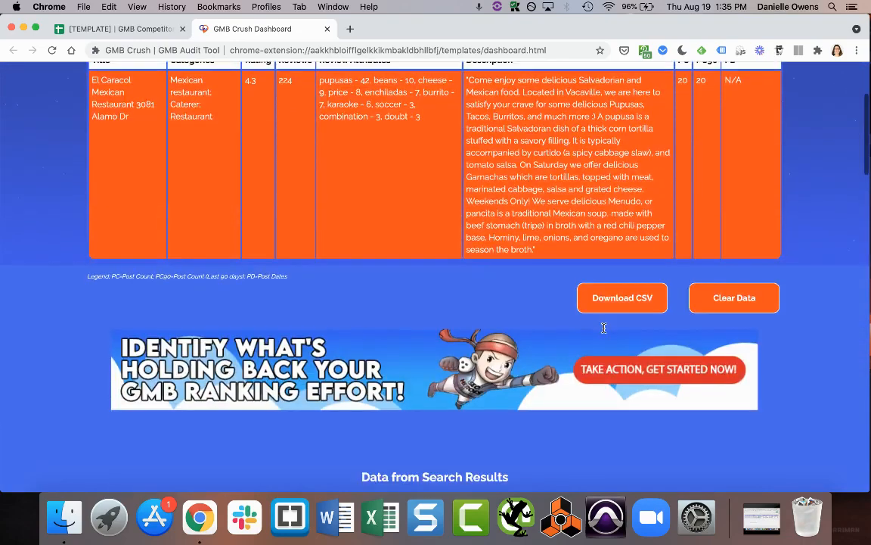
pyautogui.scroll(3)
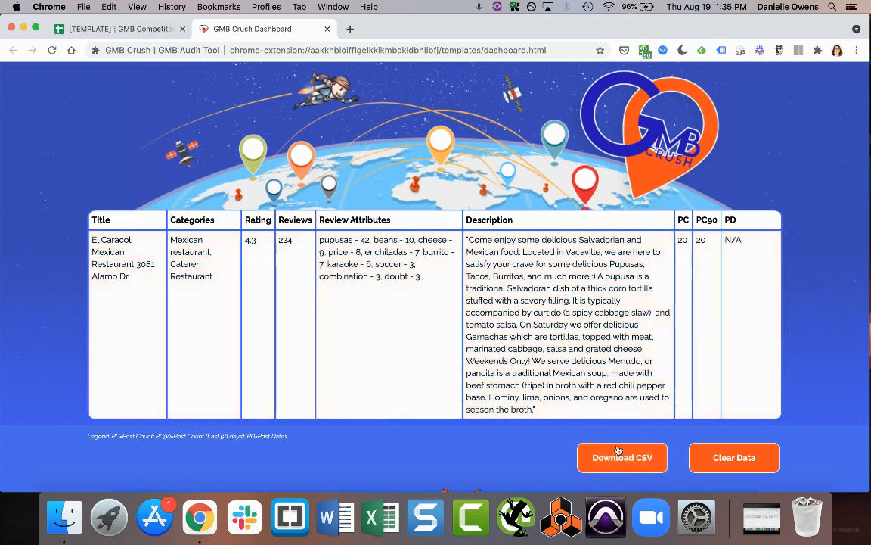
pyautogui.click(621, 456)
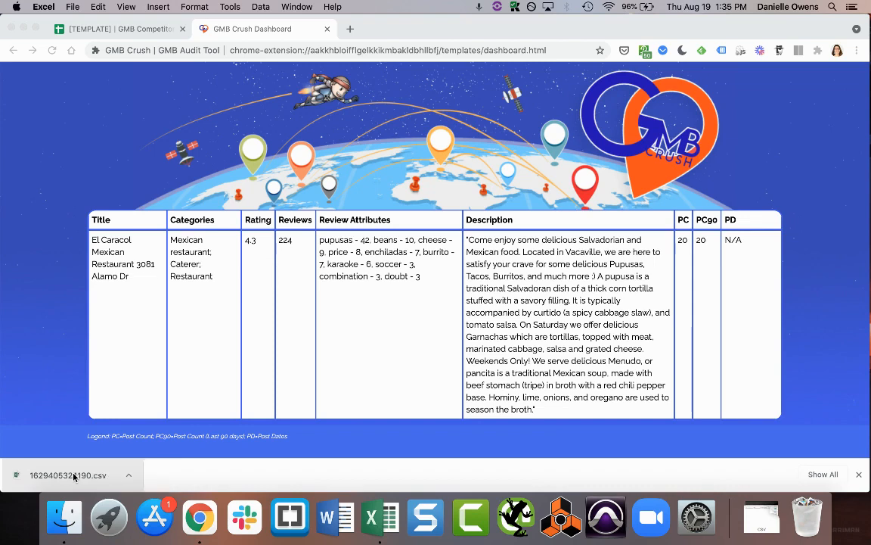
pyautogui.click(68, 475)
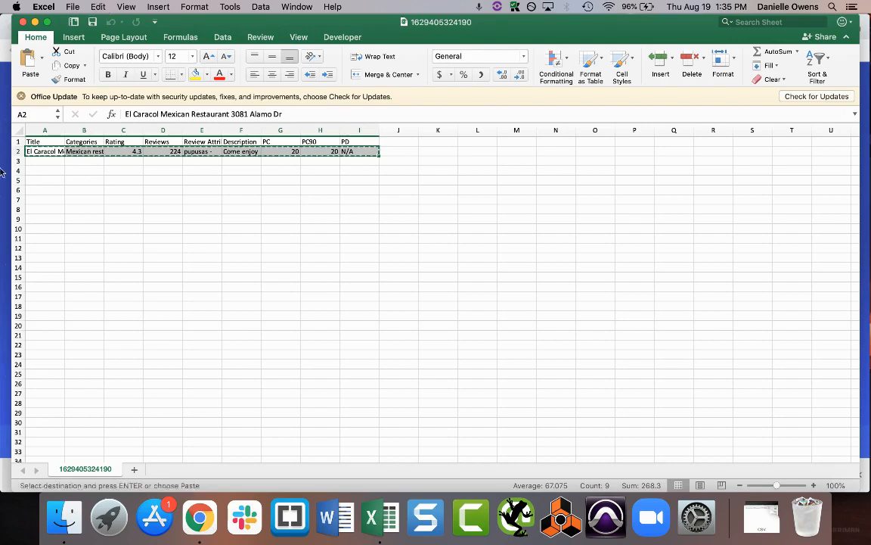
# Add El Caracol's copied CSV row as the third listing on the Details sheet.
pyautogui.click(200, 517)
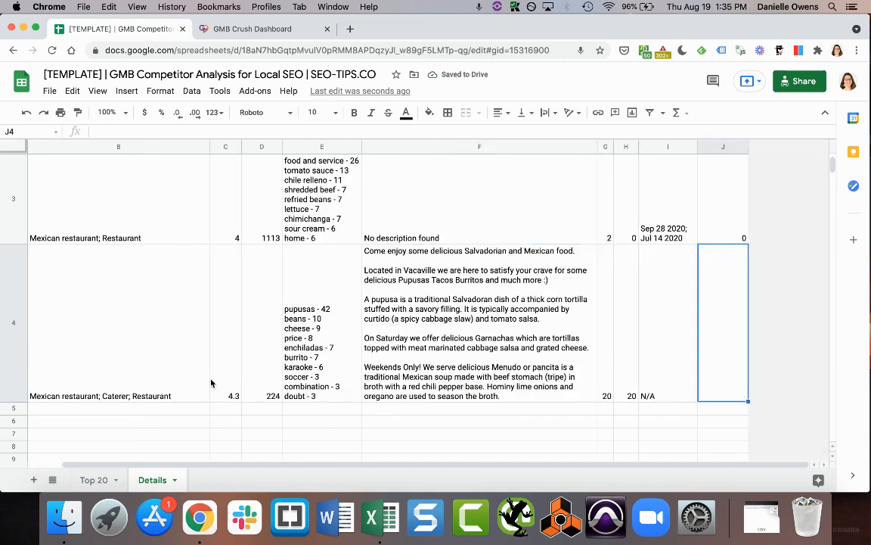
# Fill El Caracol's average posts per week with the =H/12 formula, then switch to the Top 20 sheet.
pyautogui.click(723, 198)
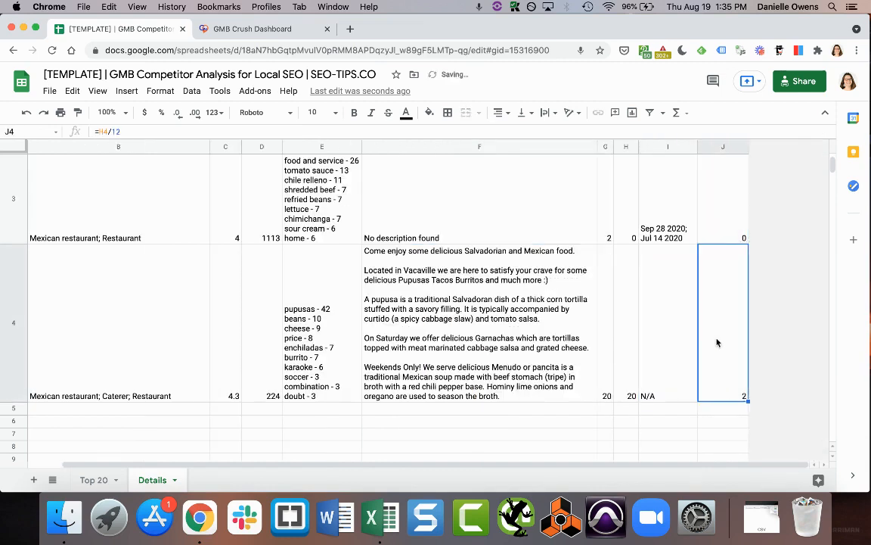
pyautogui.scroll(3)
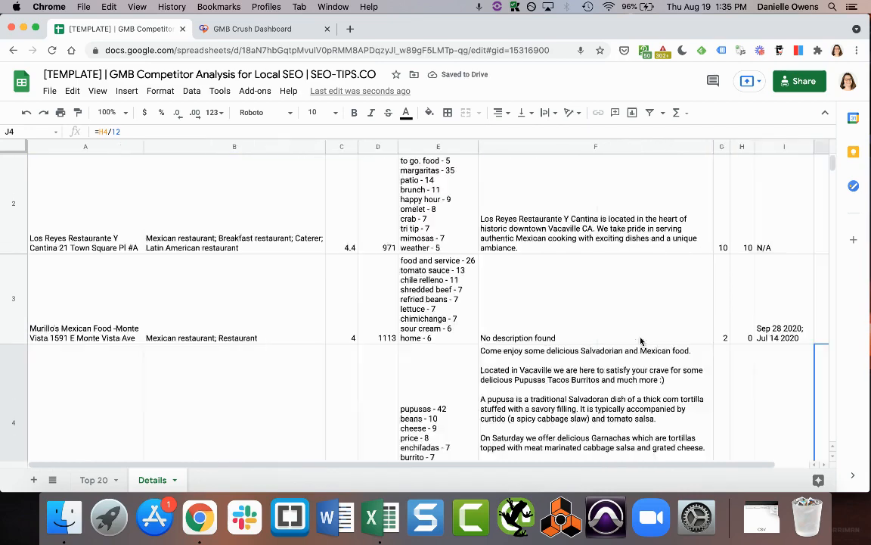
pyautogui.scroll(3)
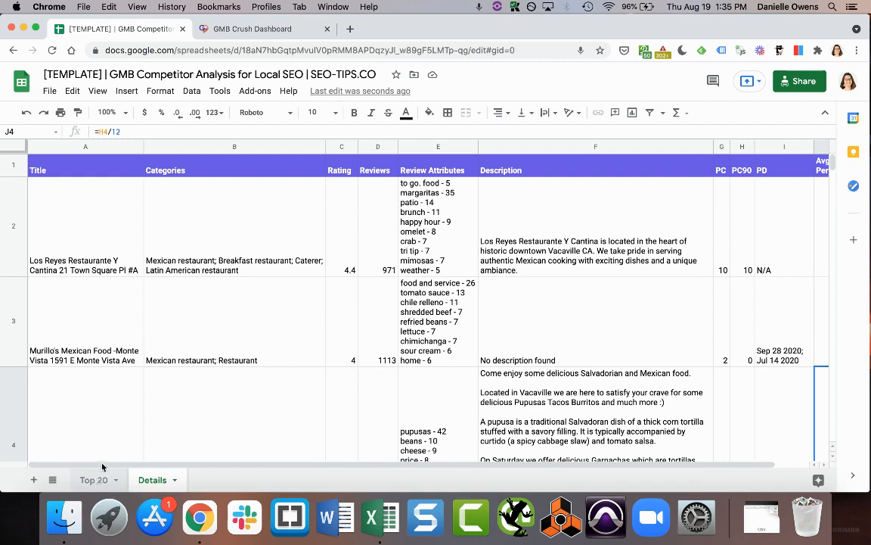
pyautogui.click(94, 480)
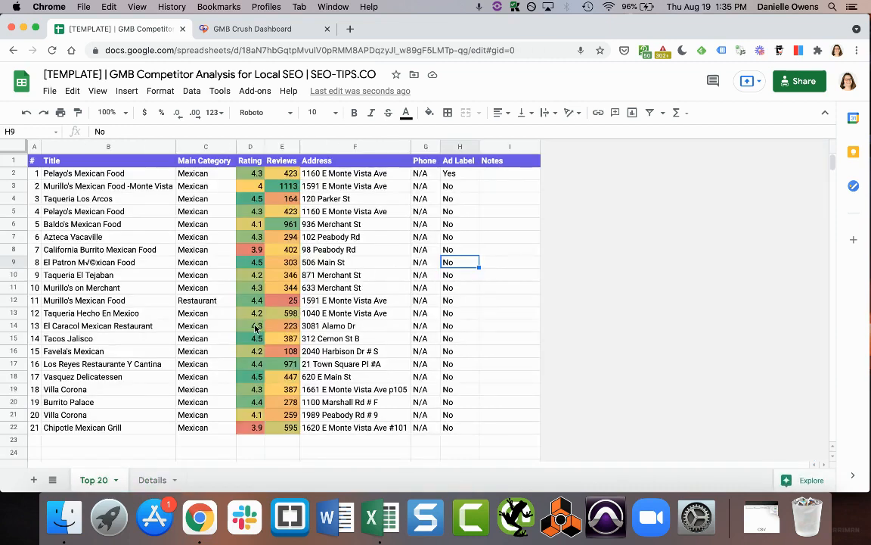